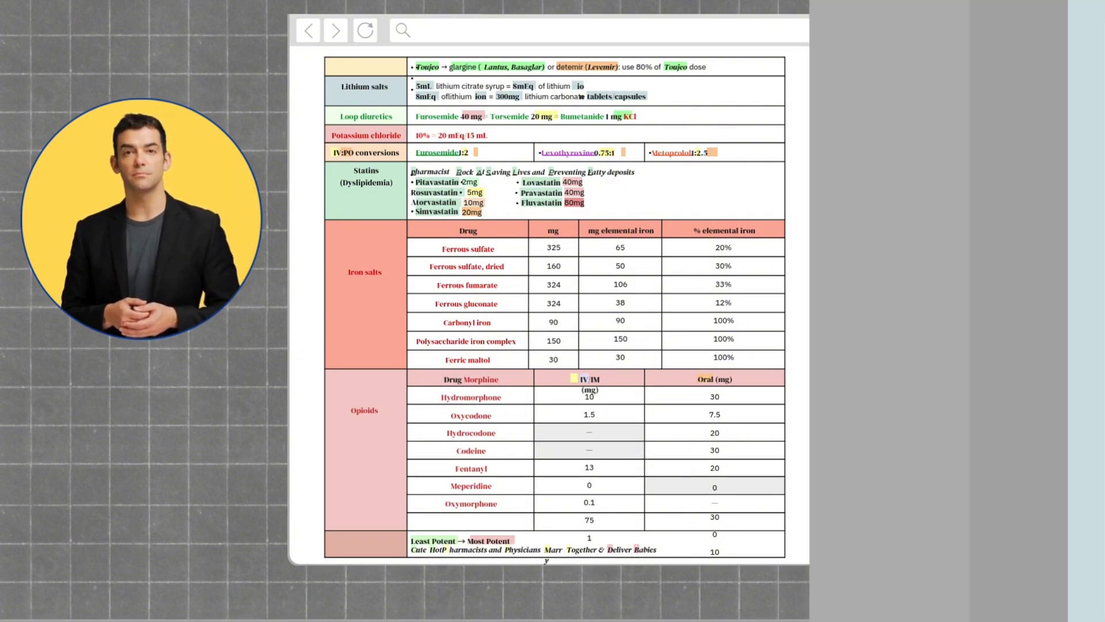
{"action": "scroll", "scroll_direction": "down", "scroll_amount": 3}
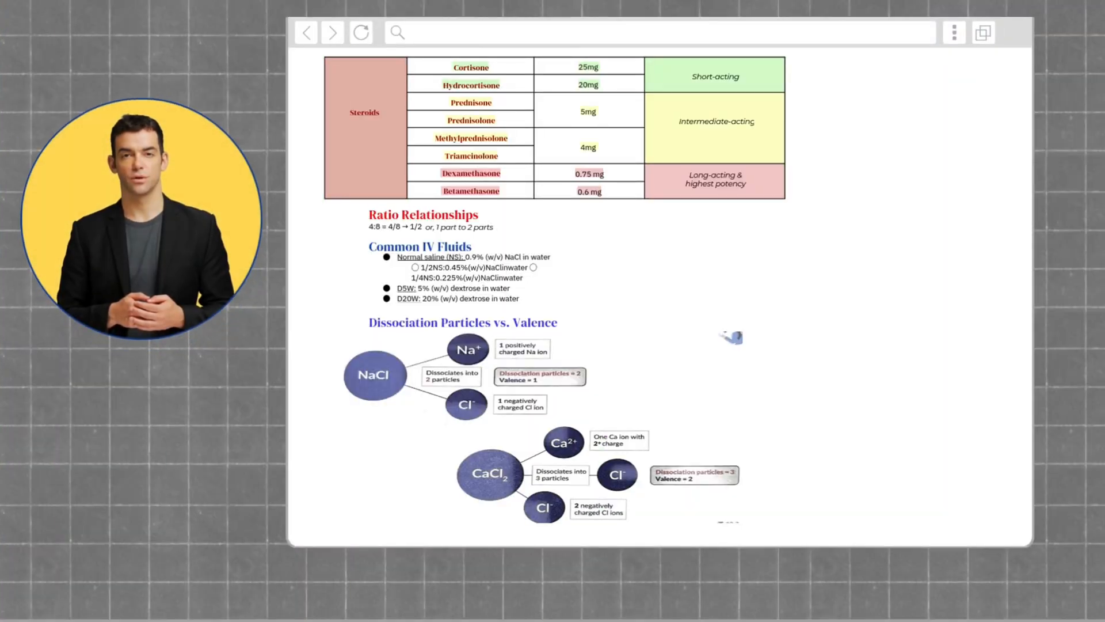